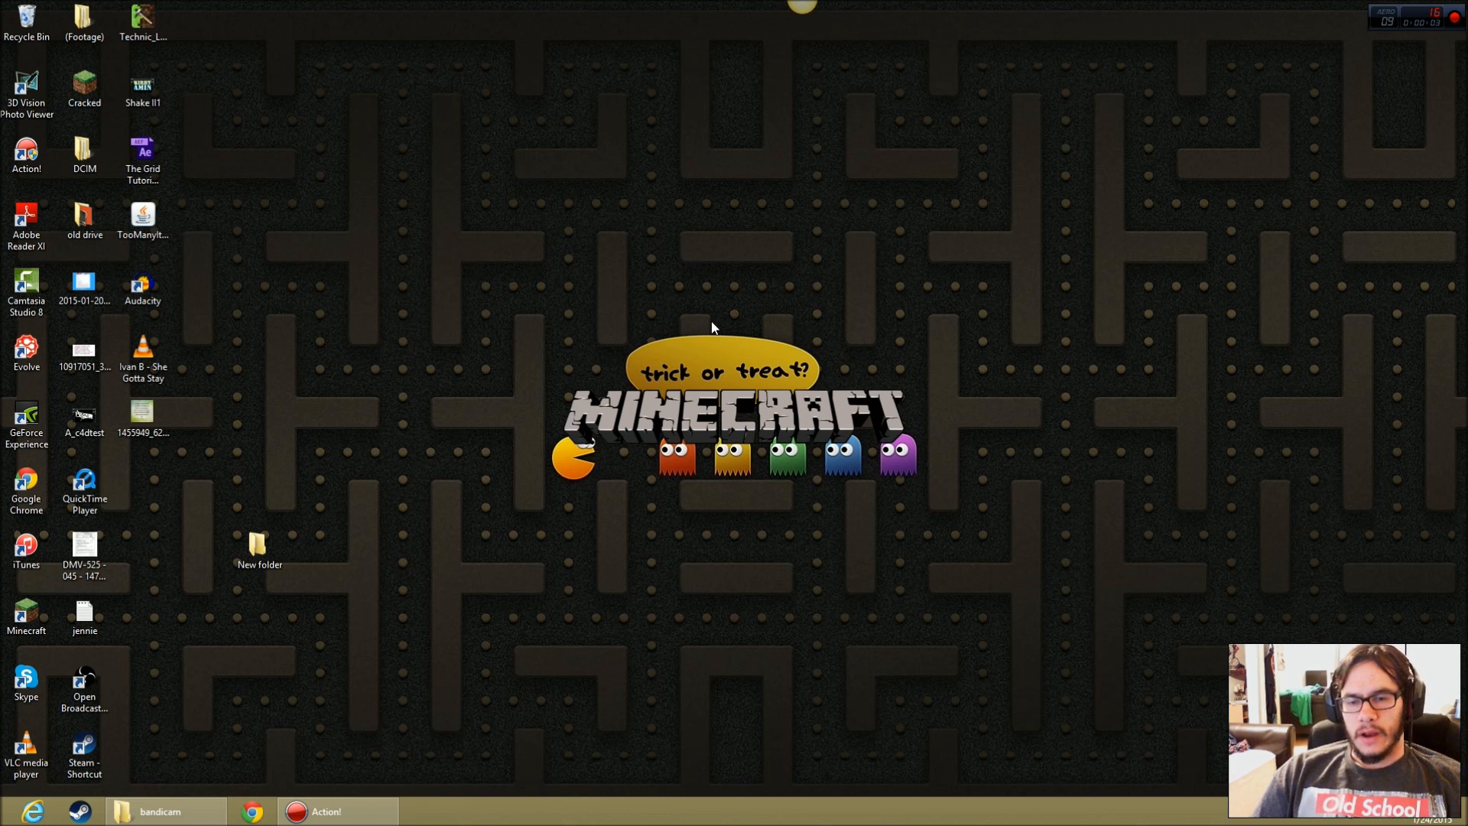
Start the TeamExtreme launcher and sign in with the username 'krb'.
{"action": "double_click", "coordinate": [26, 613]}
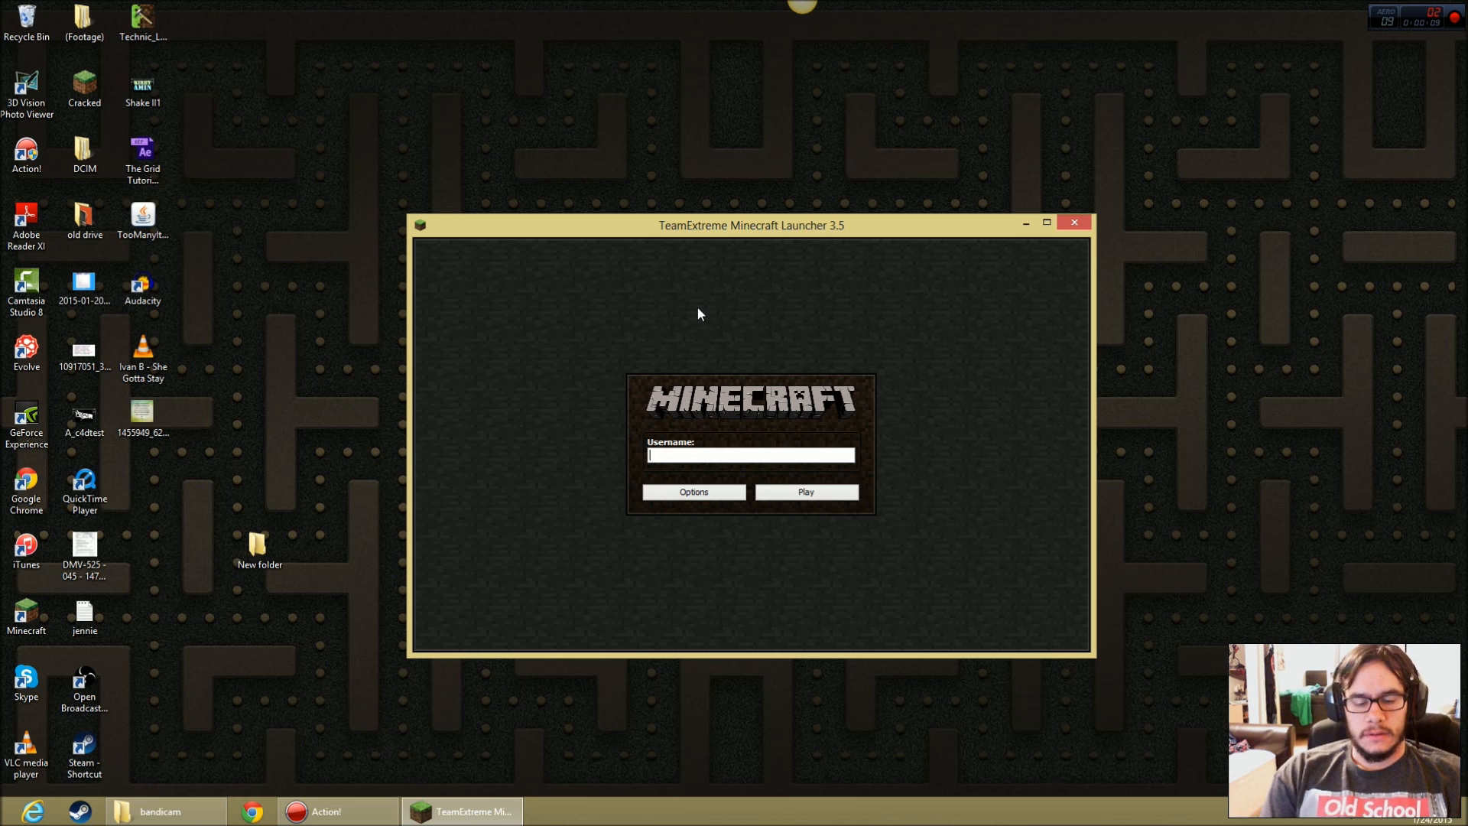
{"action": "type", "text": "krb"}
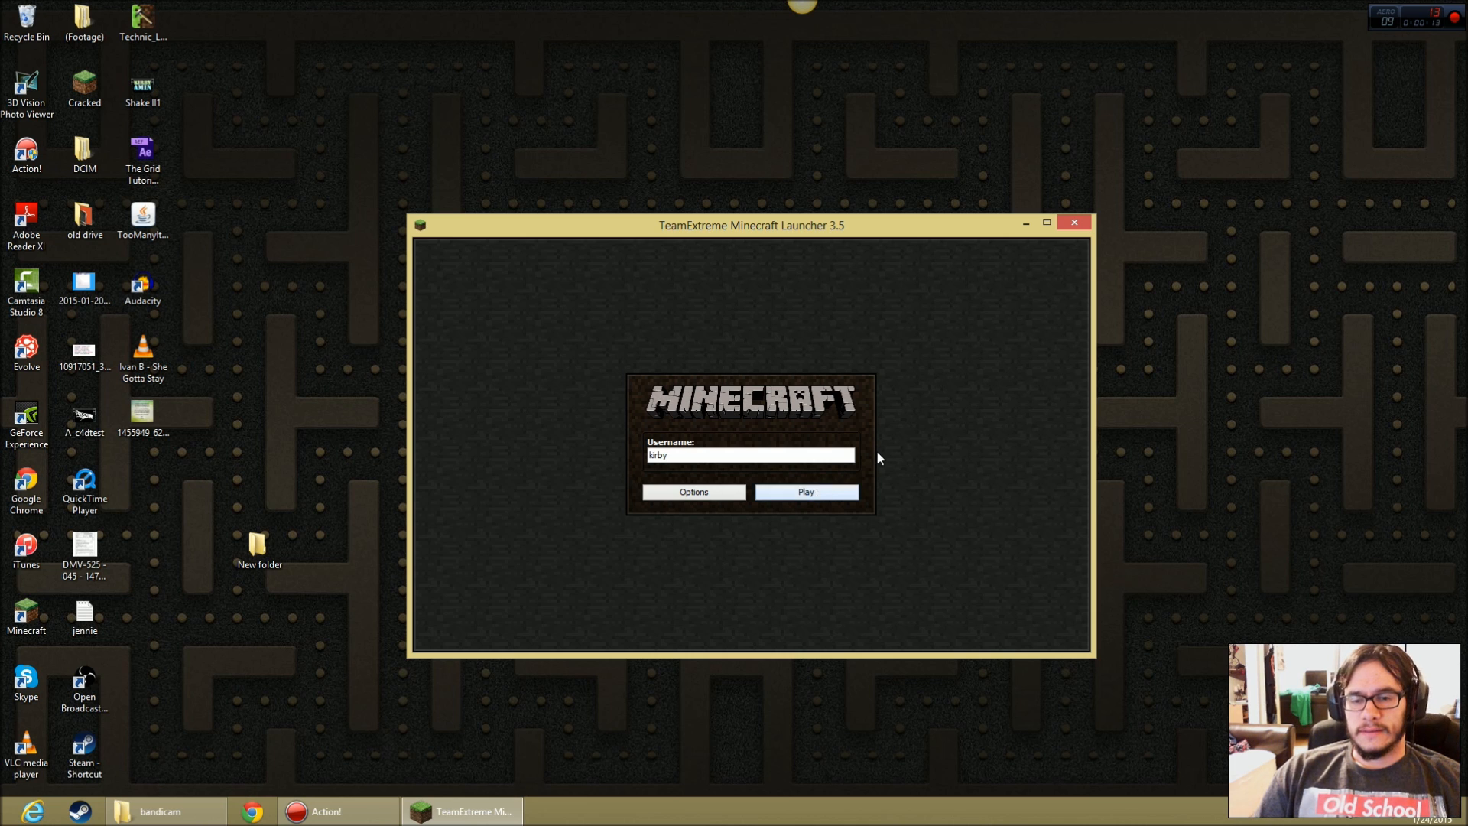
{"action": "left_click", "coordinate": [803, 492]}
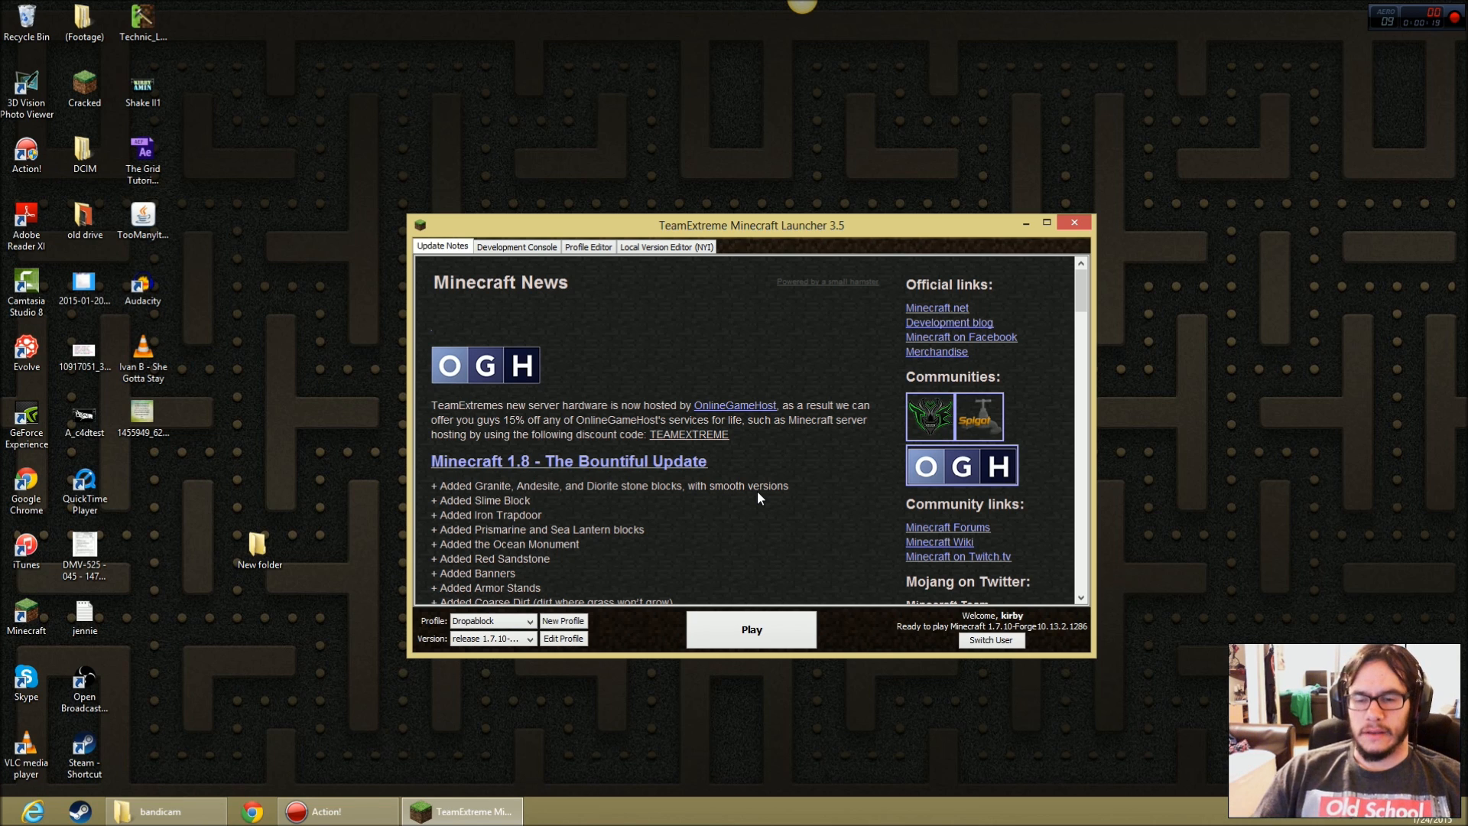
{"action": "mouse_move", "coordinate": [688, 491]}
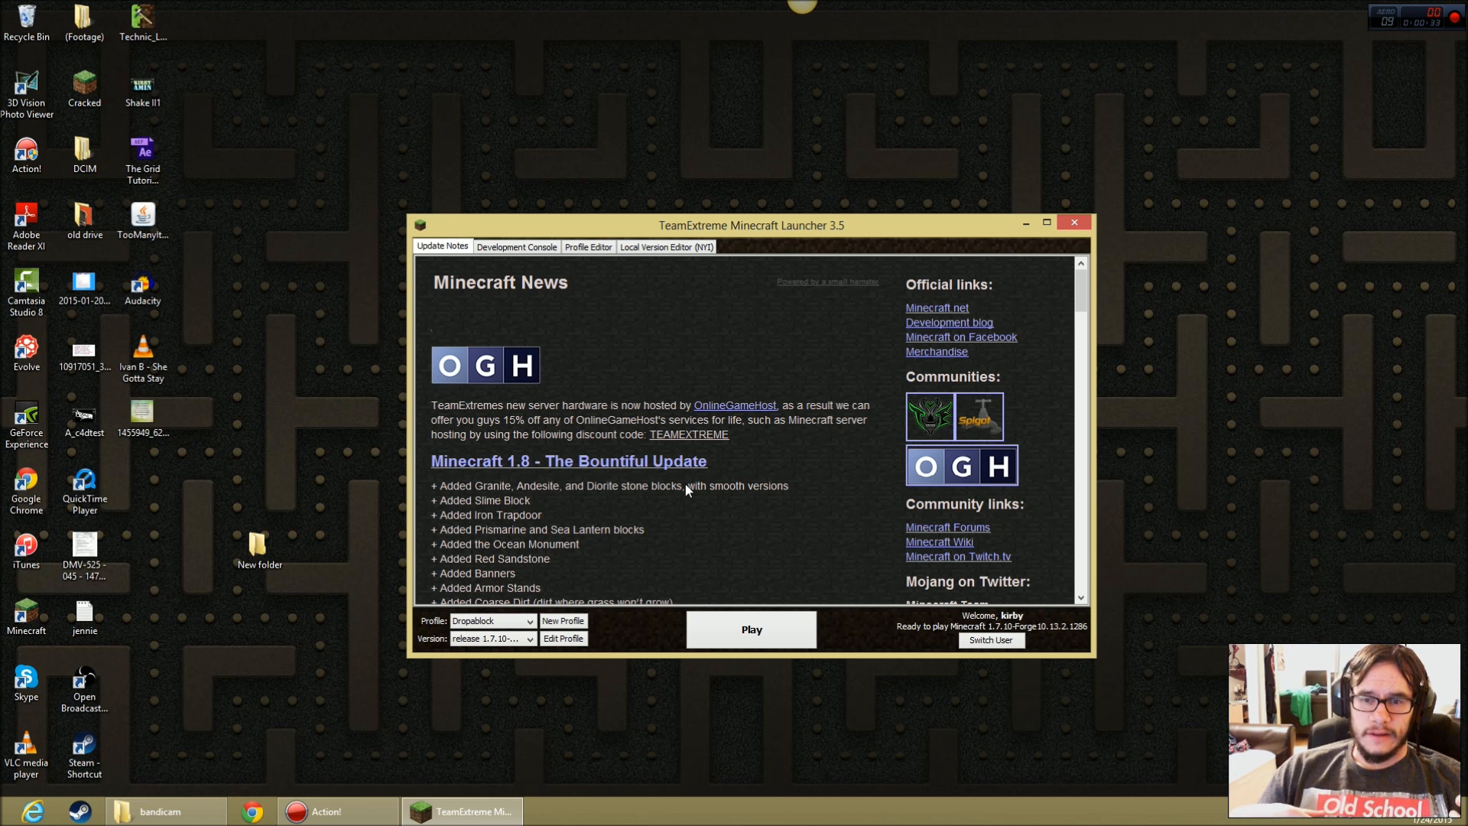
{"action": "mouse_move", "coordinate": [793, 431]}
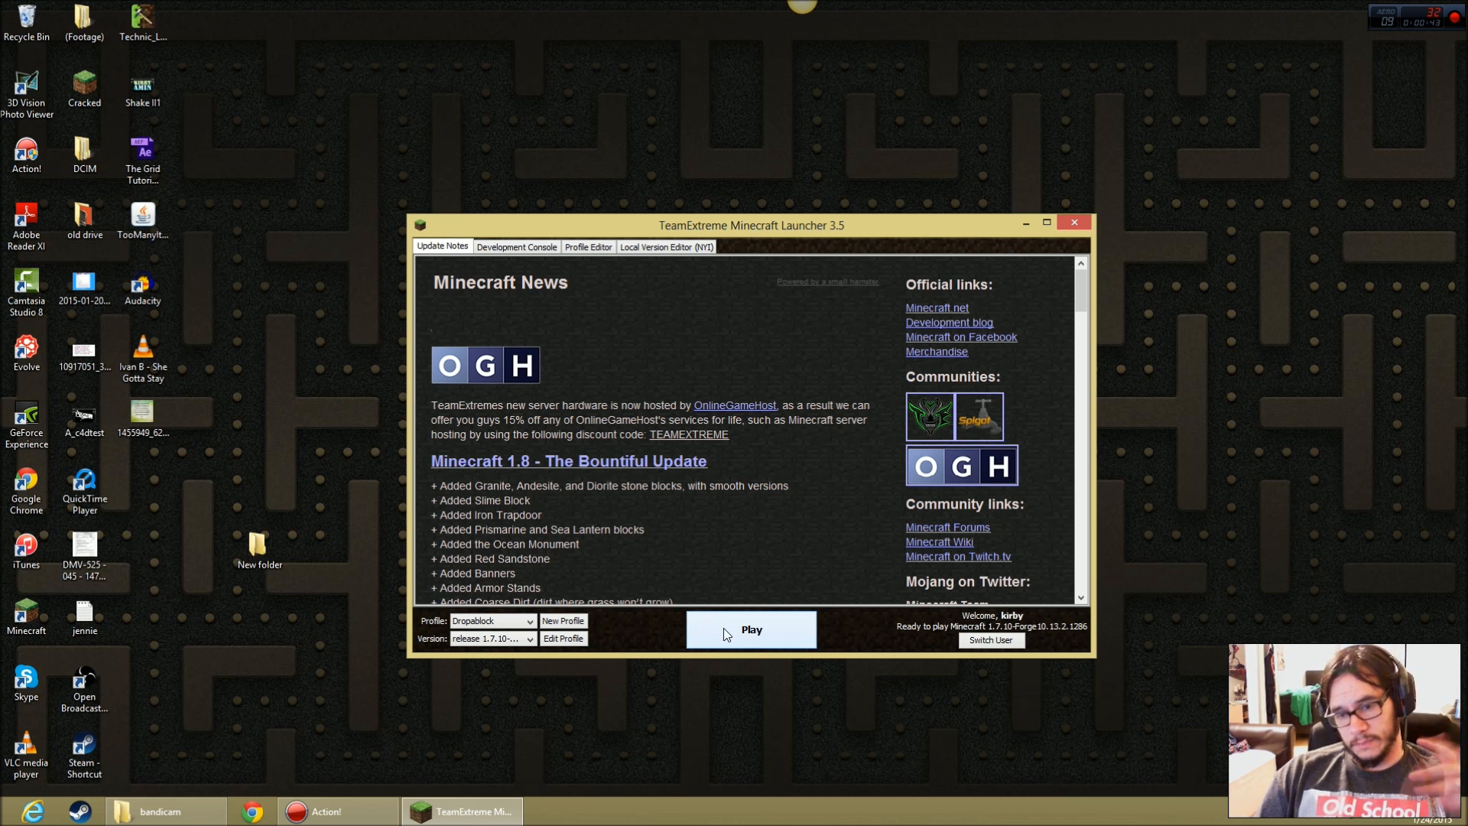
Launch Minecraft with the Forge 1.7.10 profile and maximize the game window.
{"action": "left_click", "coordinate": [750, 629]}
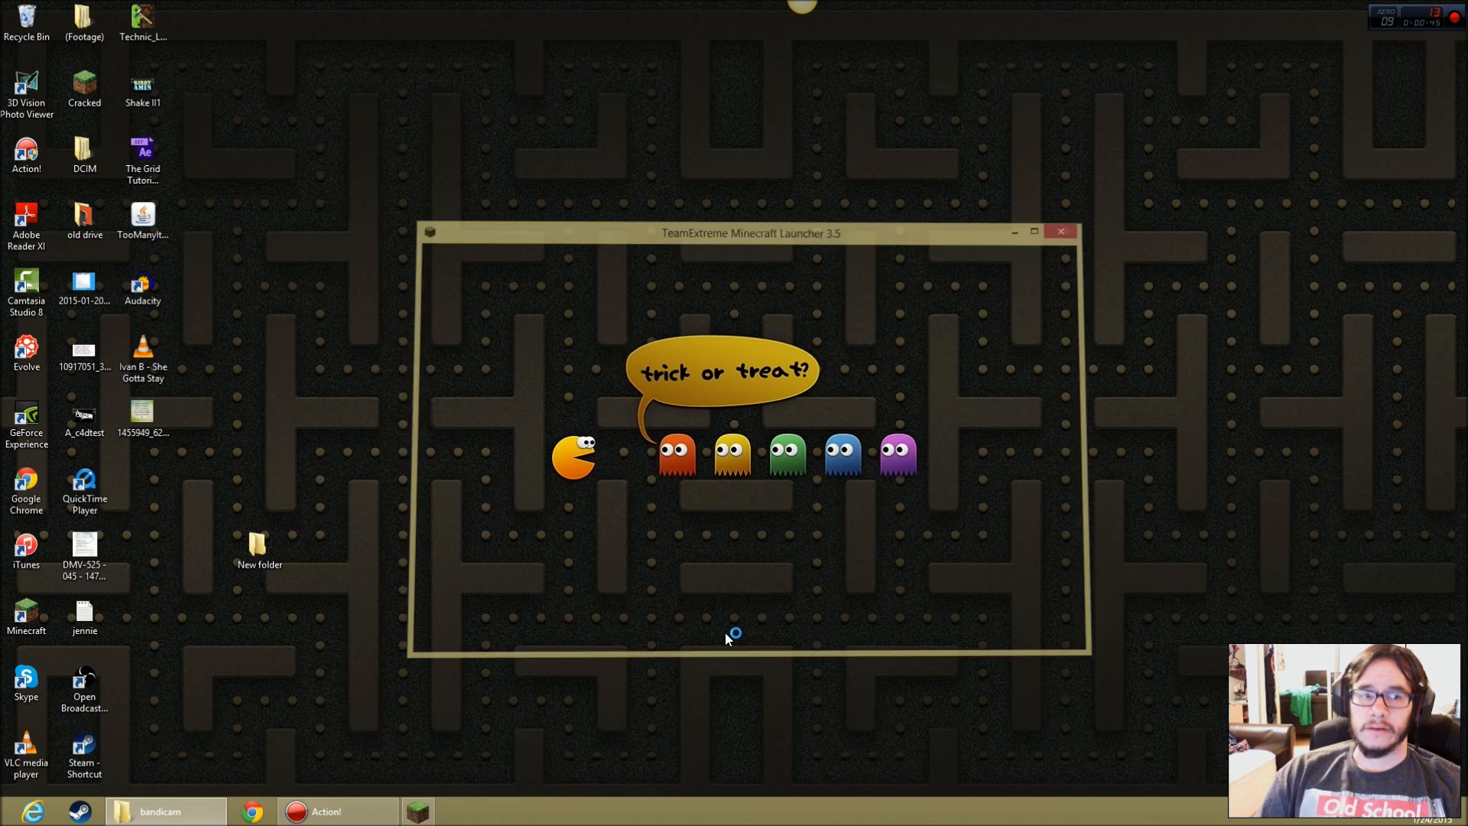
{"action": "left_click", "coordinate": [1061, 231]}
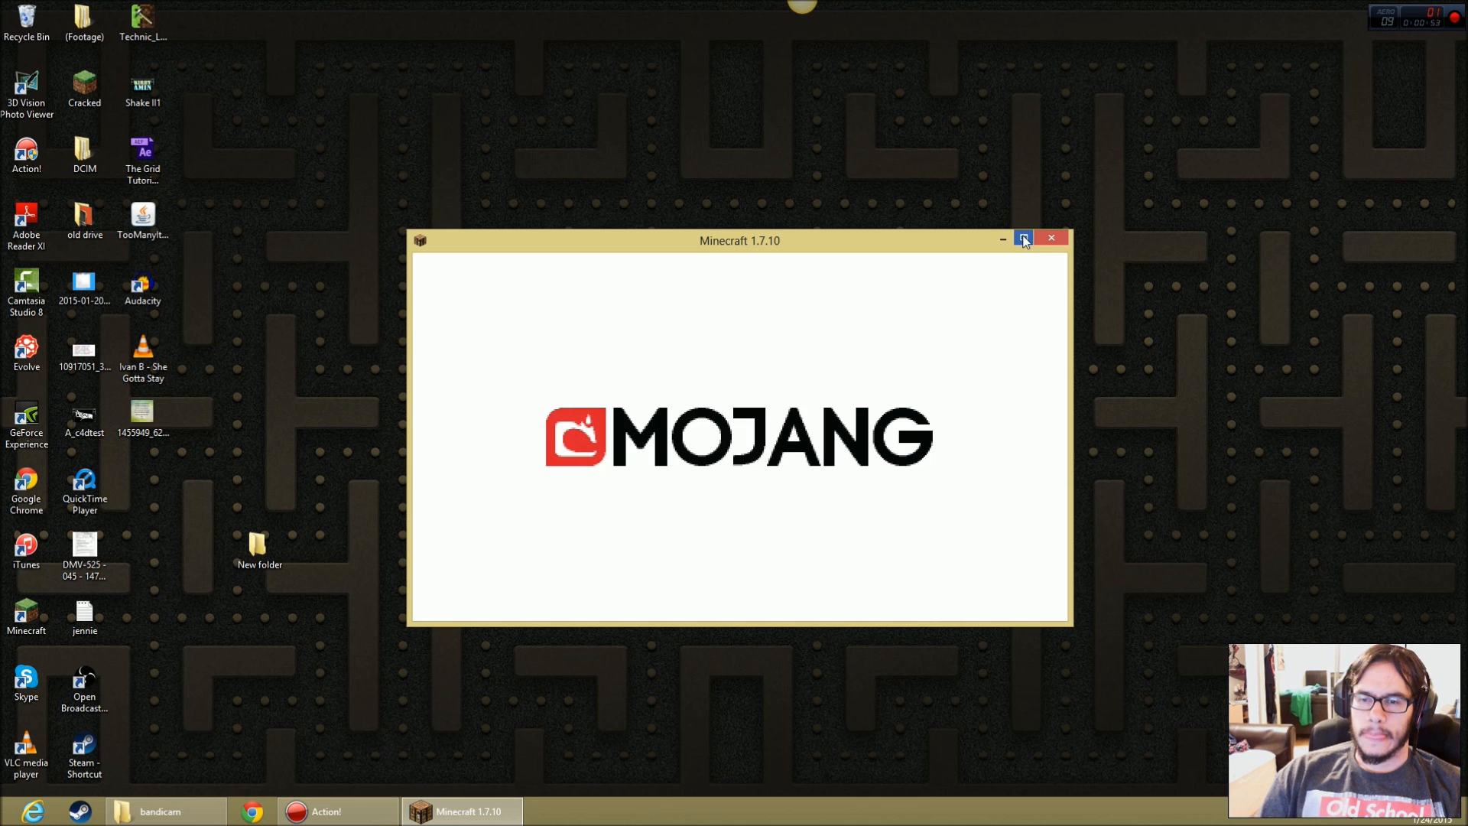
{"action": "left_click", "coordinate": [1023, 239]}
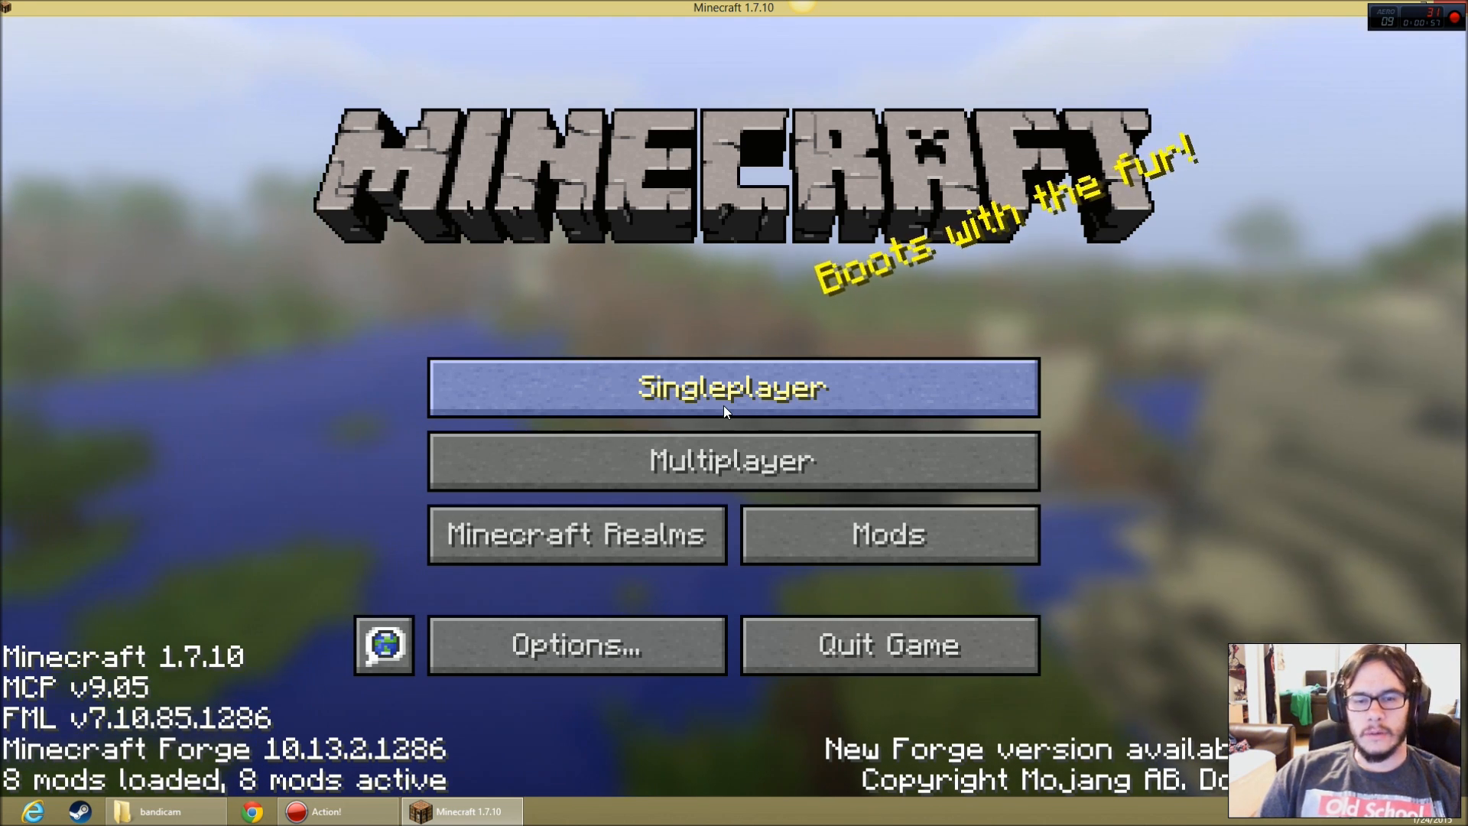
Start a new singleplayer world named 'Testing' in Creative mode.
{"action": "left_click", "coordinate": [733, 387]}
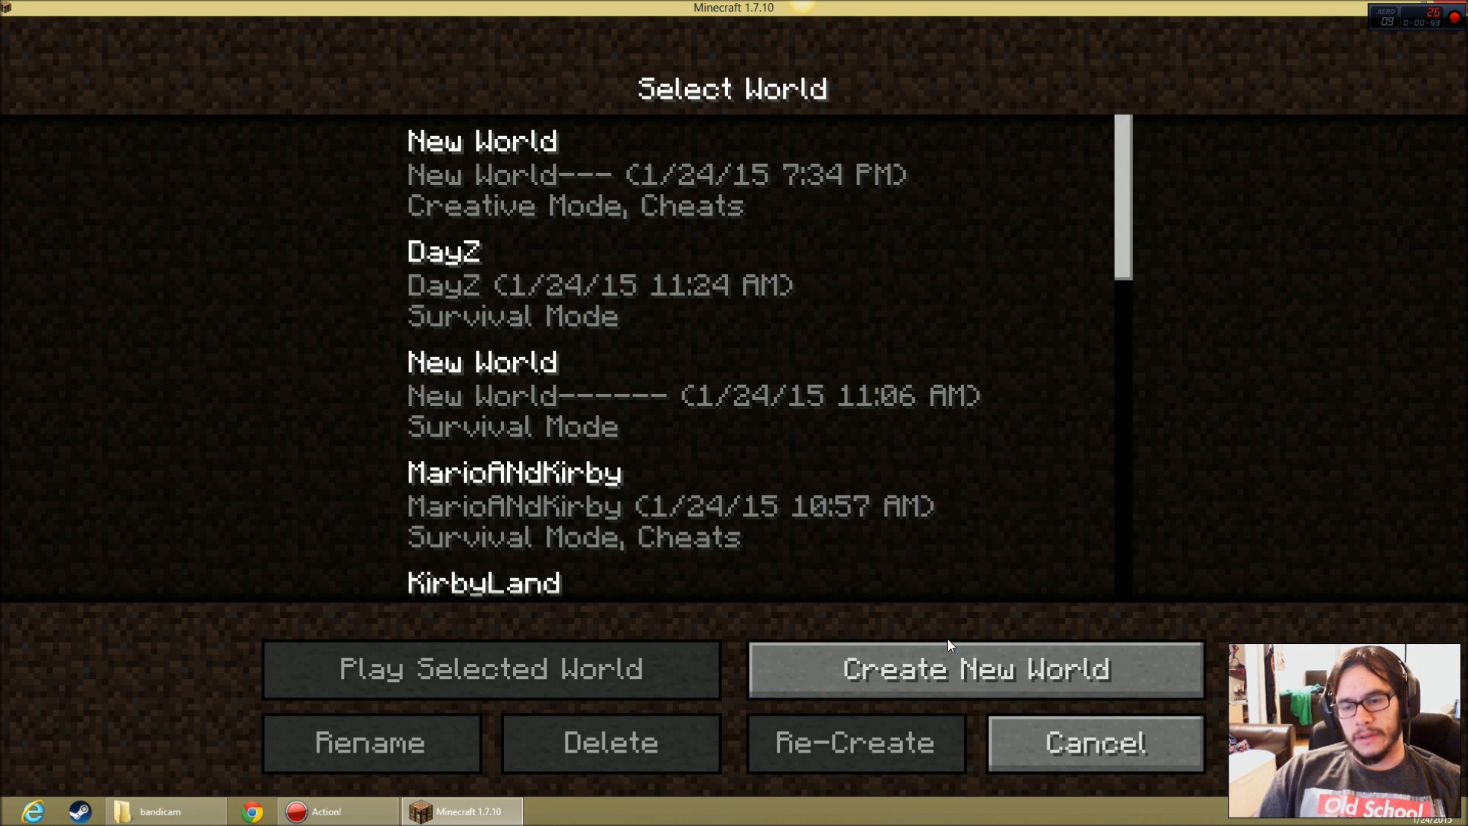
{"action": "left_click", "coordinate": [974, 668]}
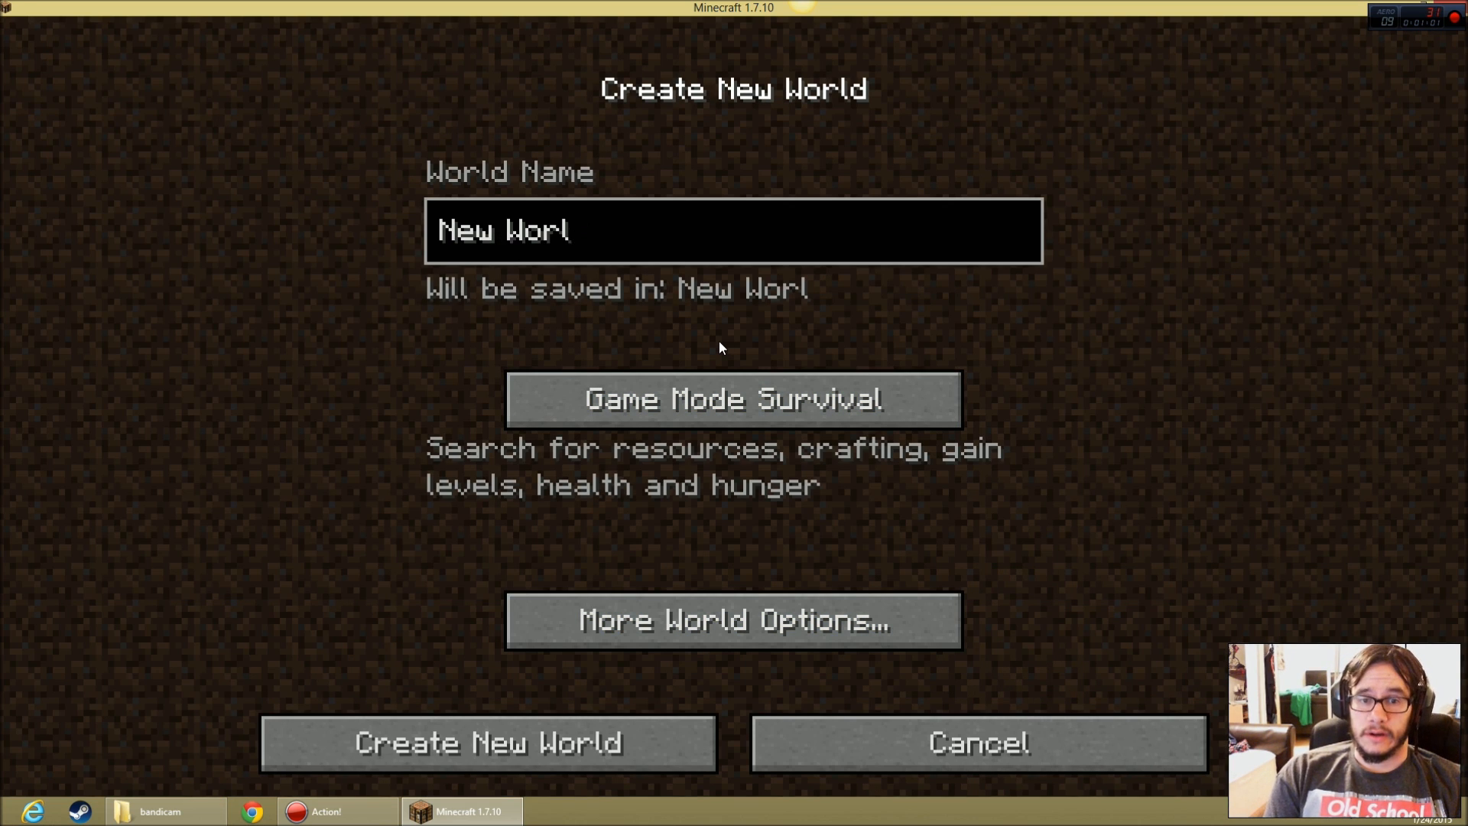
{"action": "type", "text": "Testi"}
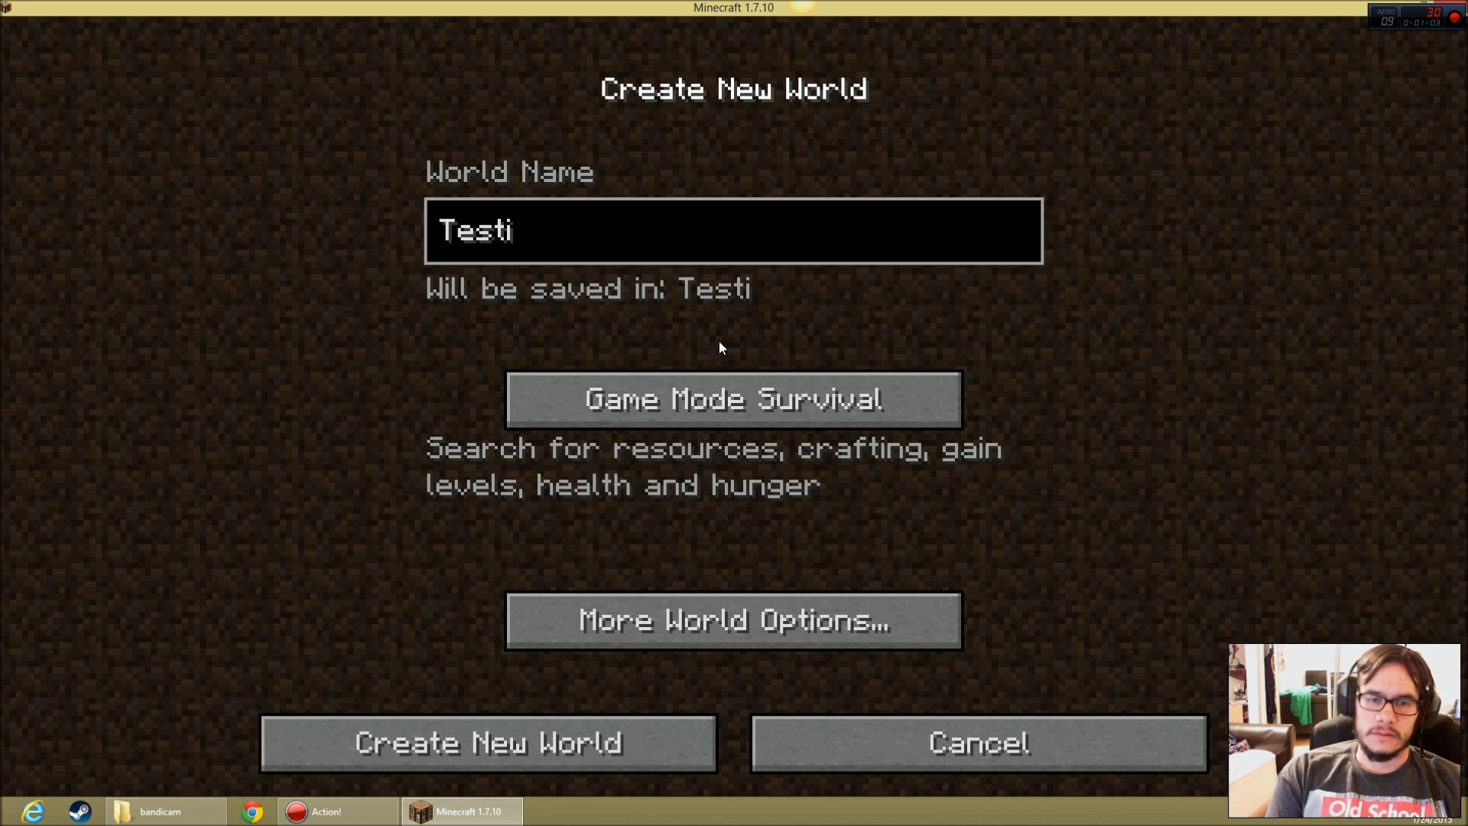
{"action": "left_click", "coordinate": [733, 399]}
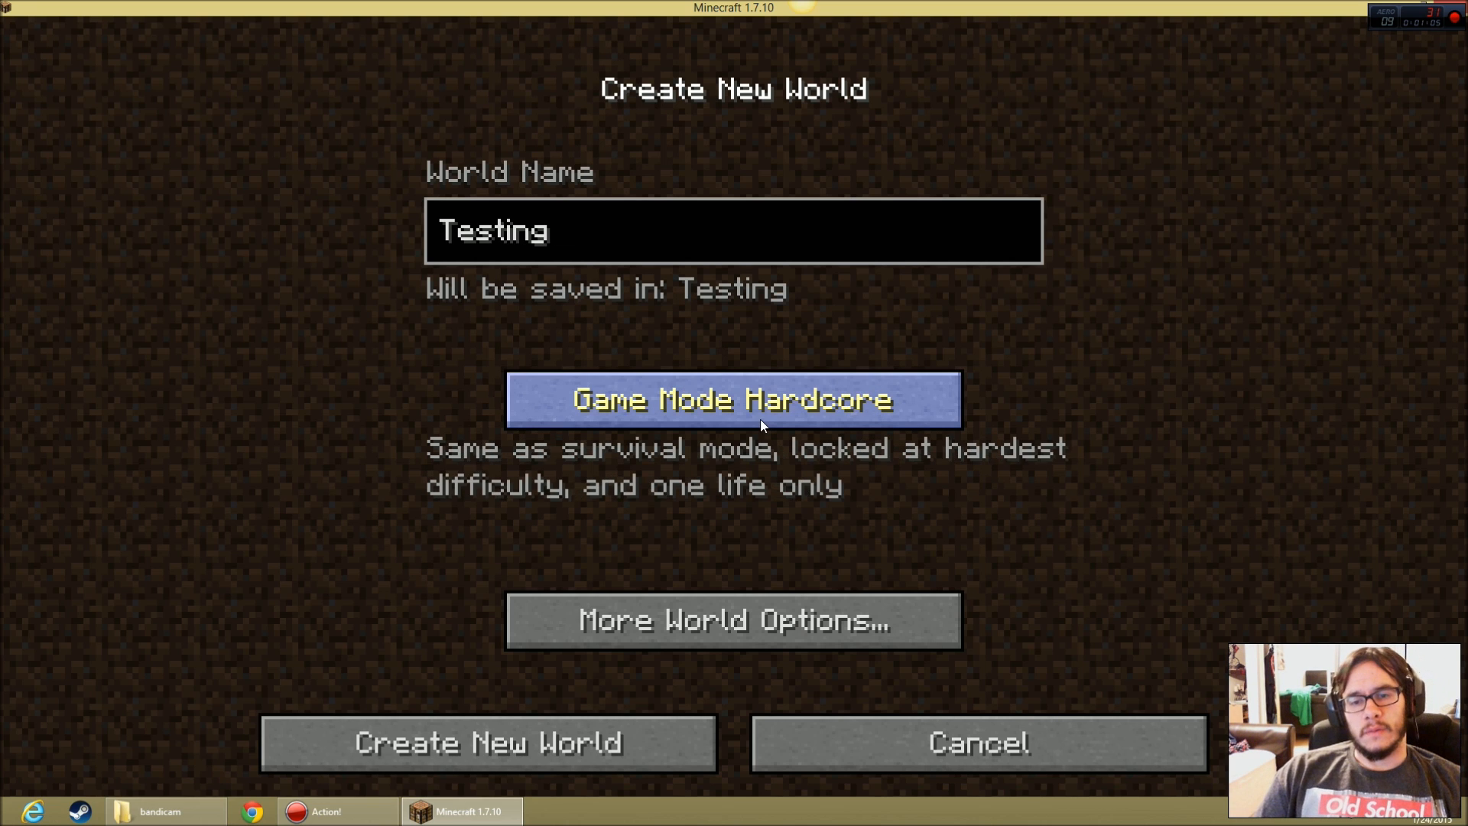
Set the world seed to 12345686 and turn the Bonus Chest on.
{"action": "left_click", "coordinate": [733, 618]}
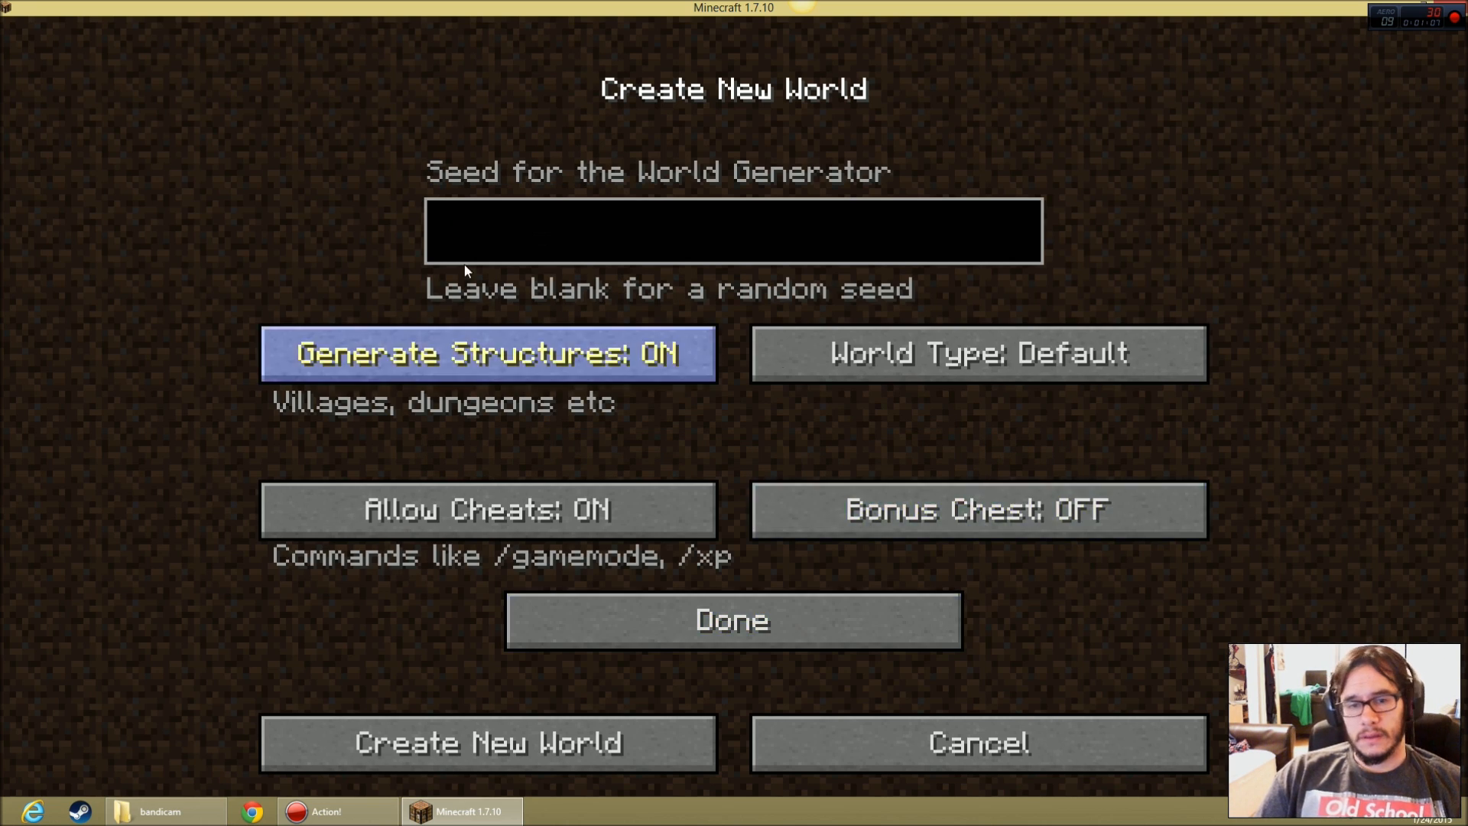
{"action": "type", "text": "12345686"}
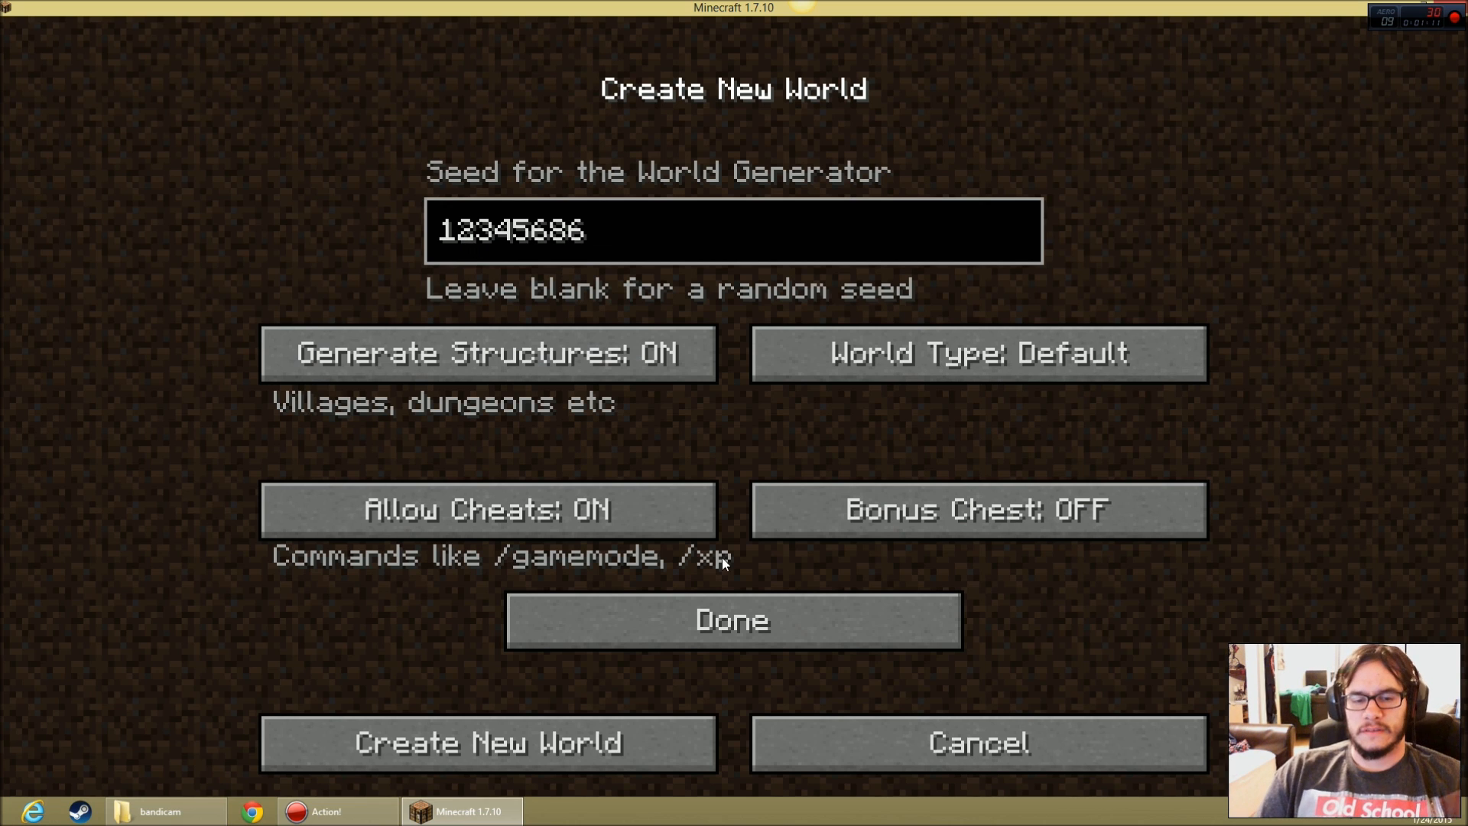
{"action": "left_click", "coordinate": [977, 509]}
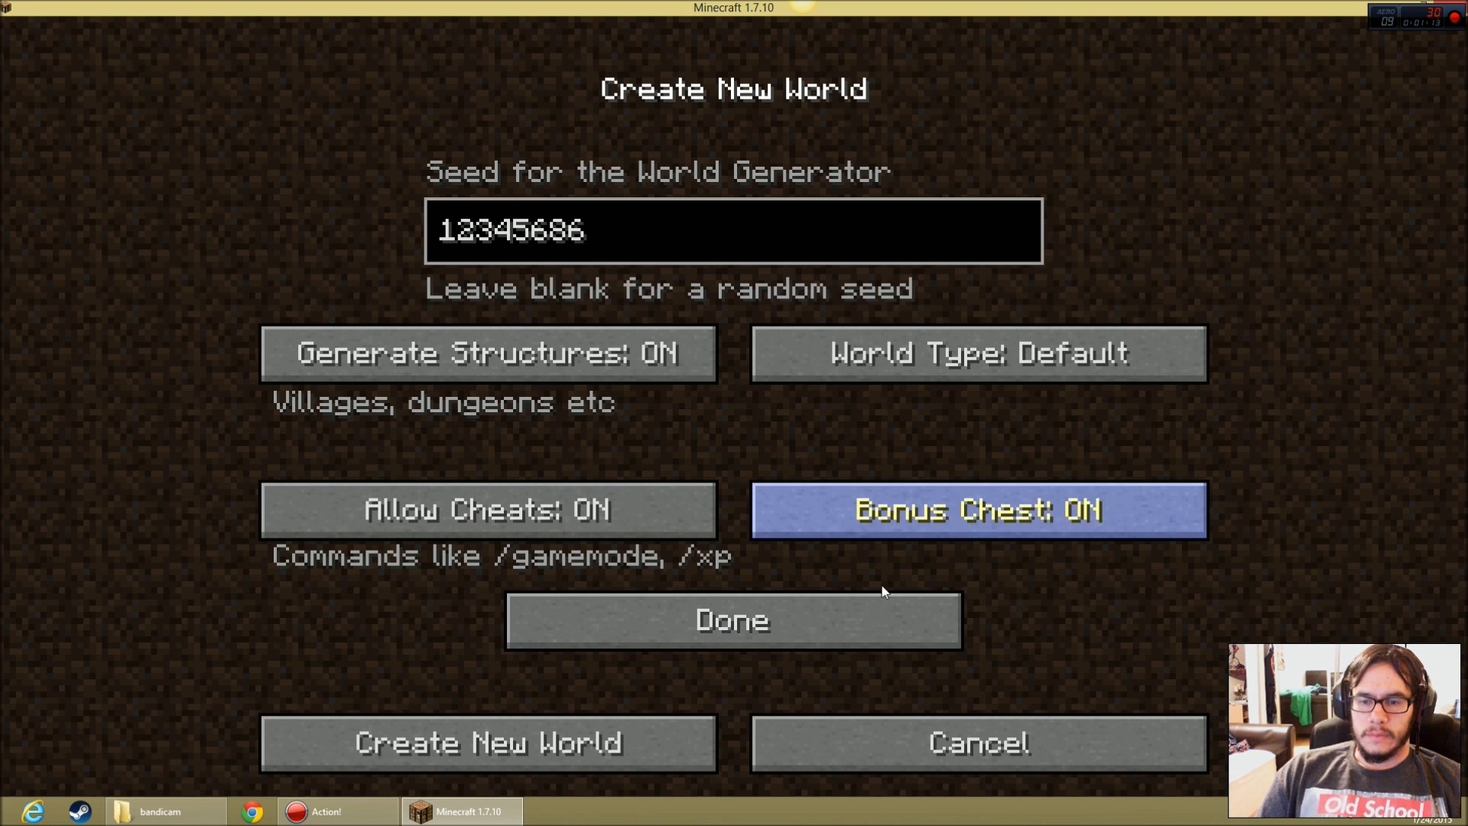
{"action": "left_click", "coordinate": [733, 620]}
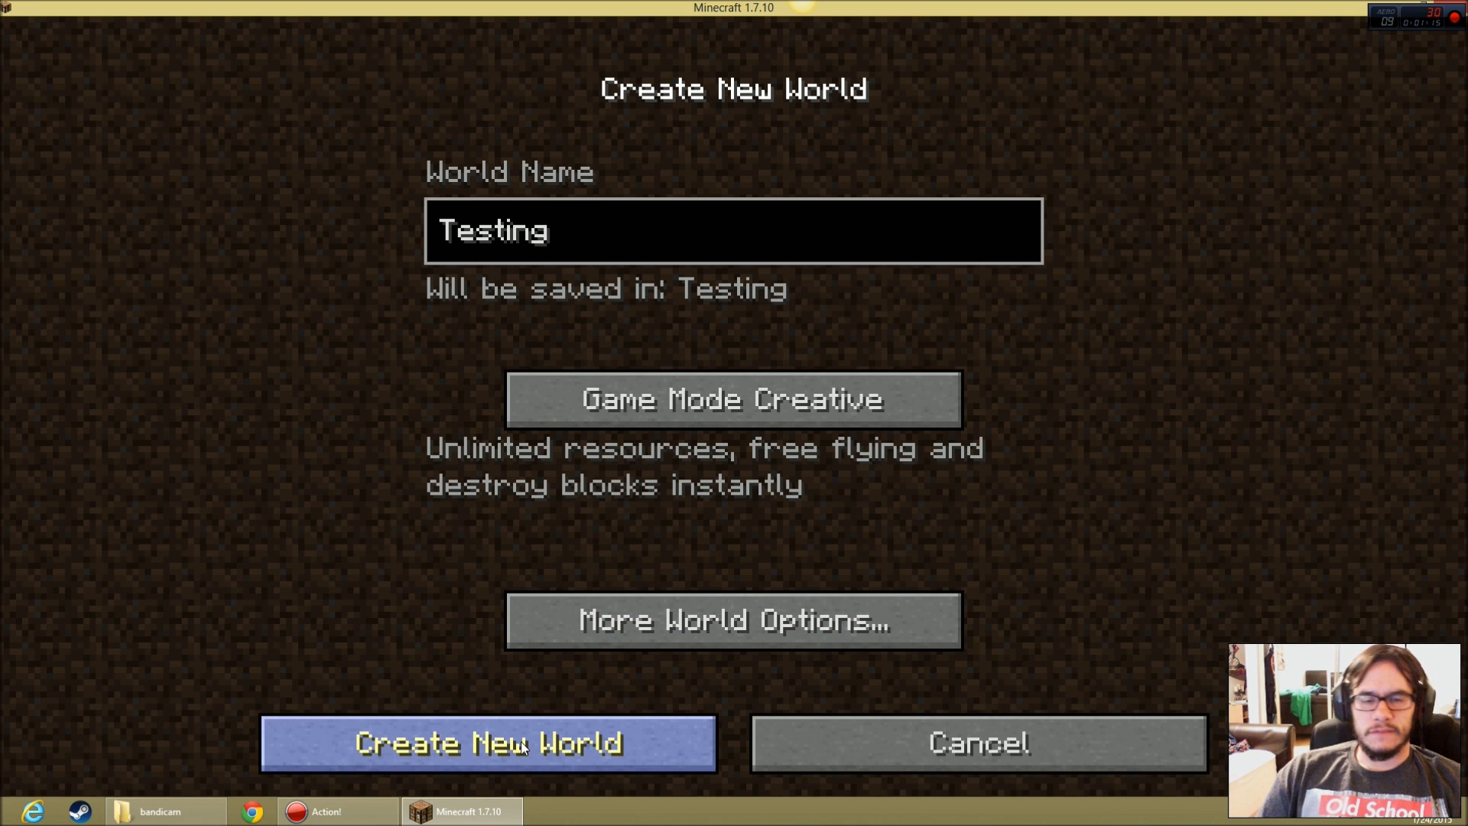
Generate and enter the Testing world, open the inventory, then bring up the pause menu.
{"action": "left_click", "coordinate": [488, 743]}
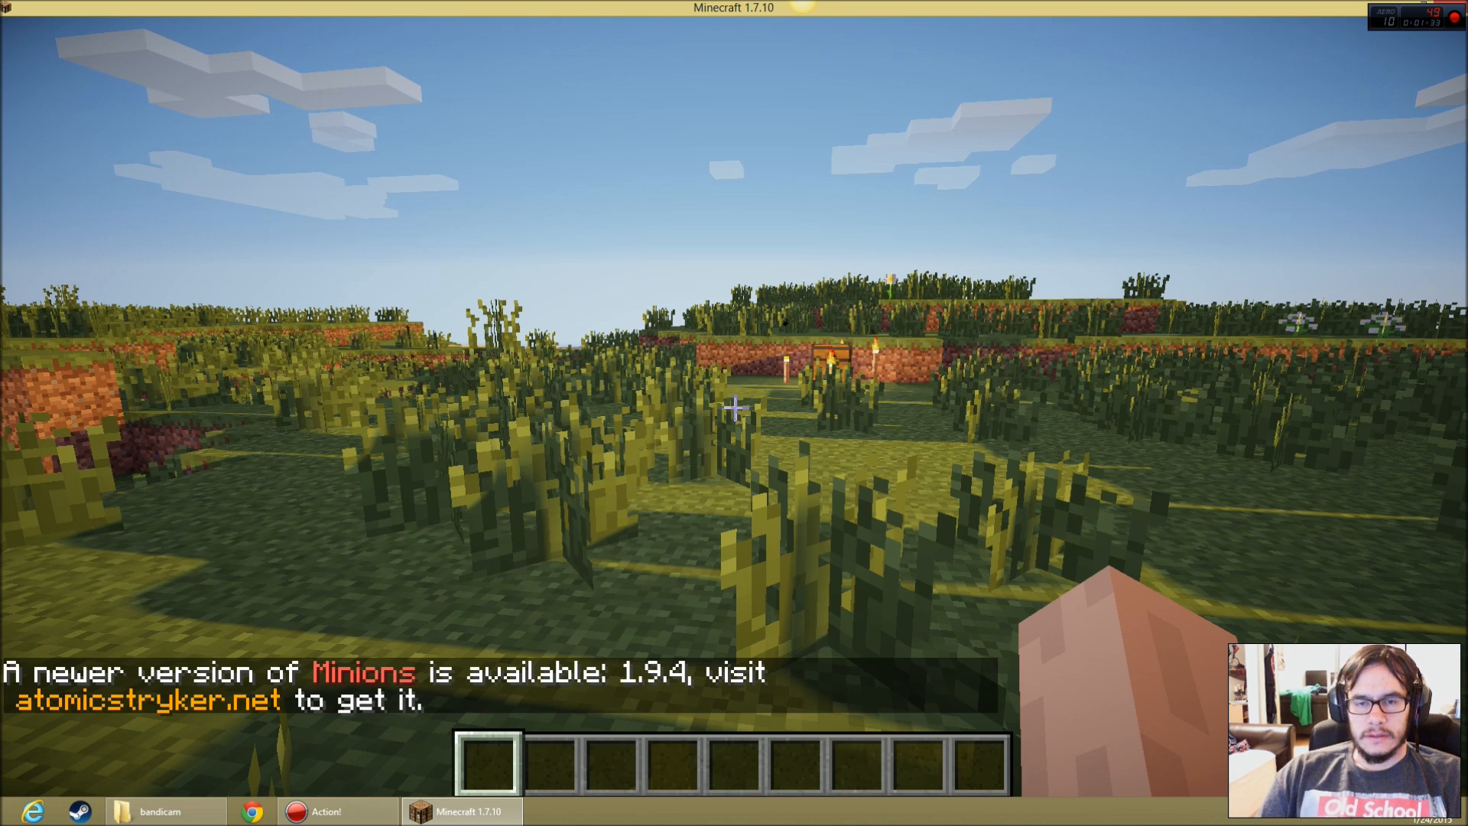
{"action": "key", "text": "e"}
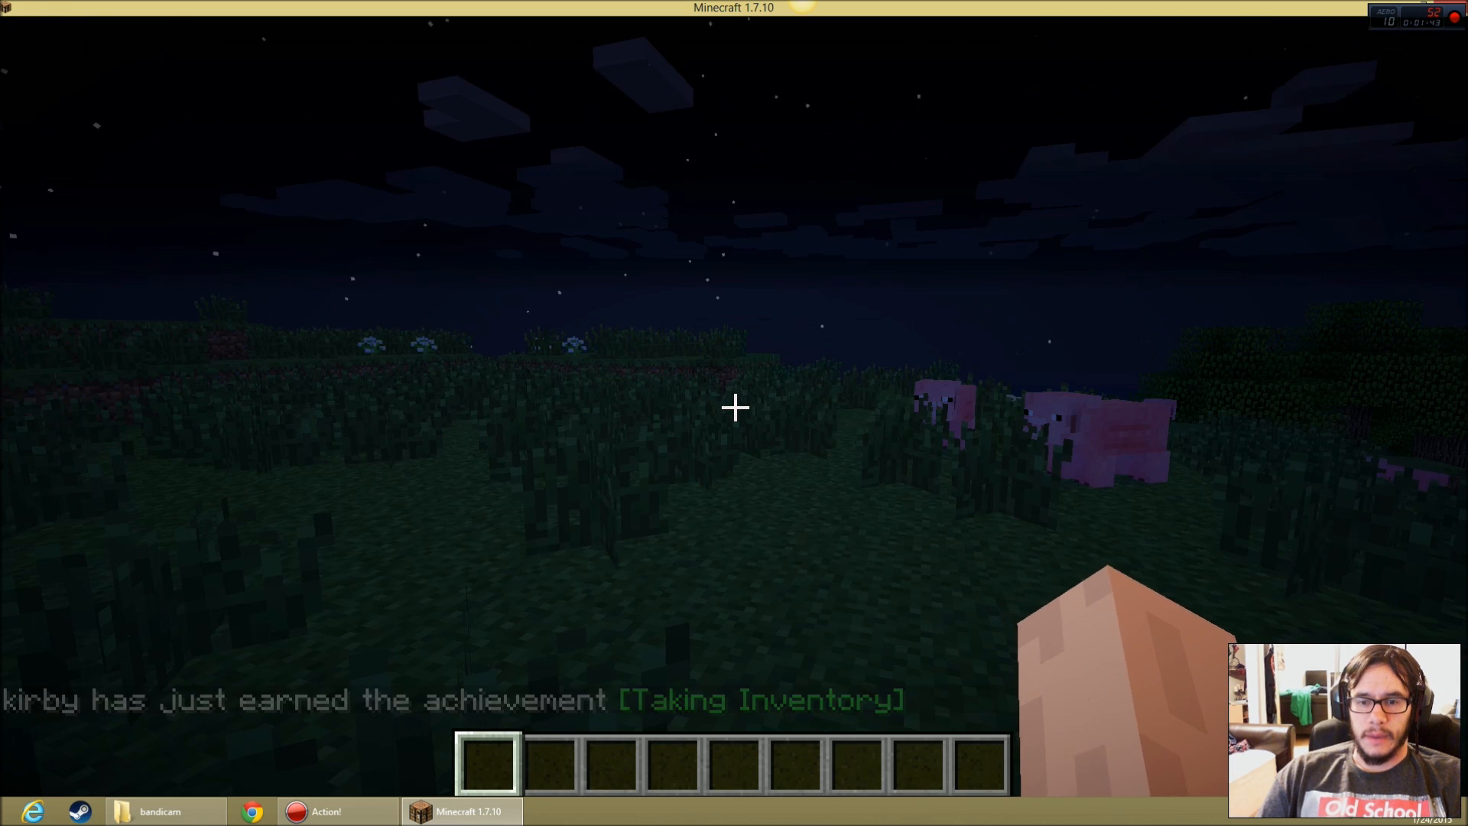
{"action": "key", "text": "Escape"}
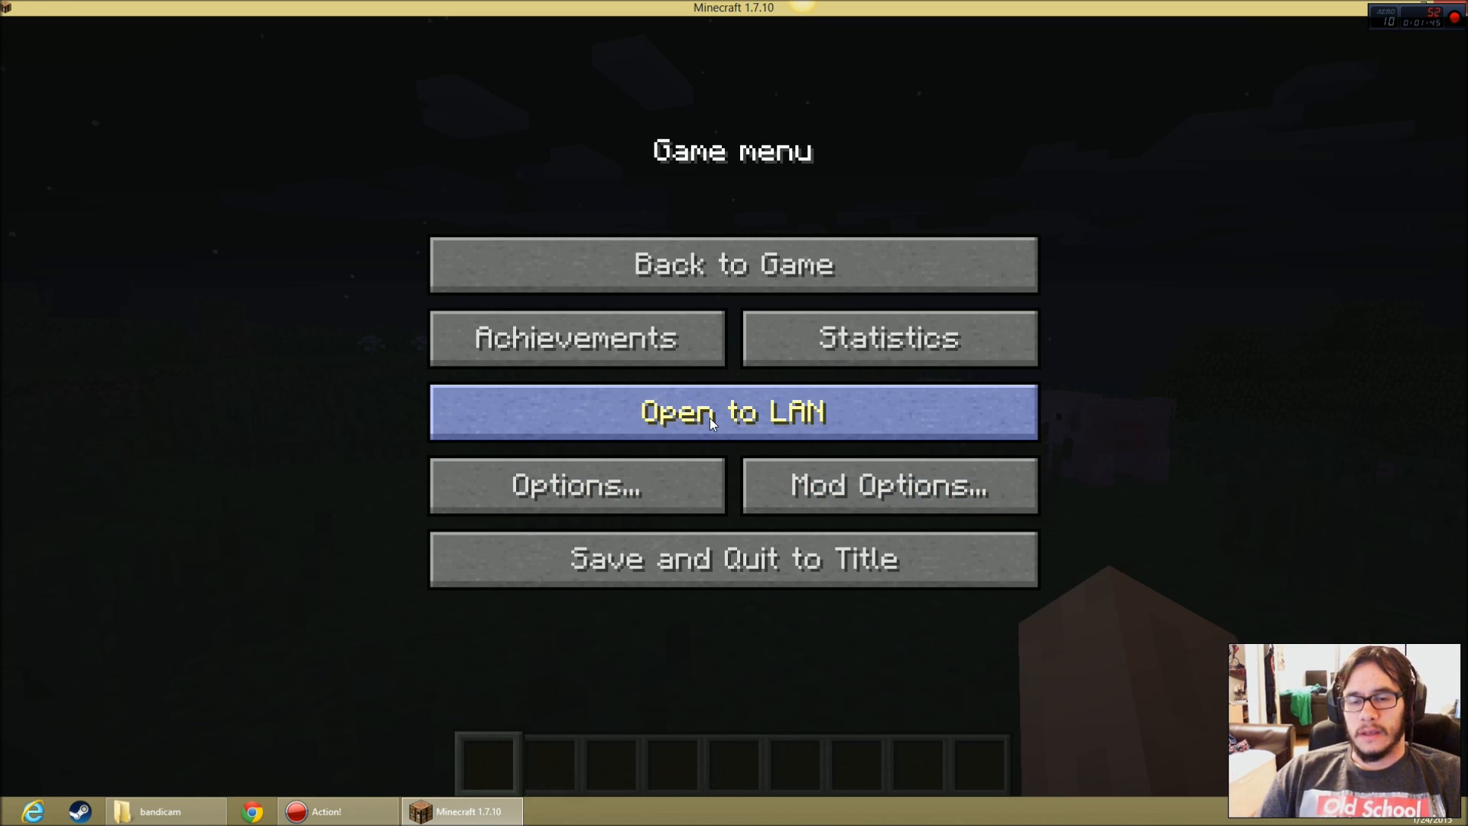
Open the Testing world to LAN and start hosting it.
{"action": "left_click", "coordinate": [733, 412]}
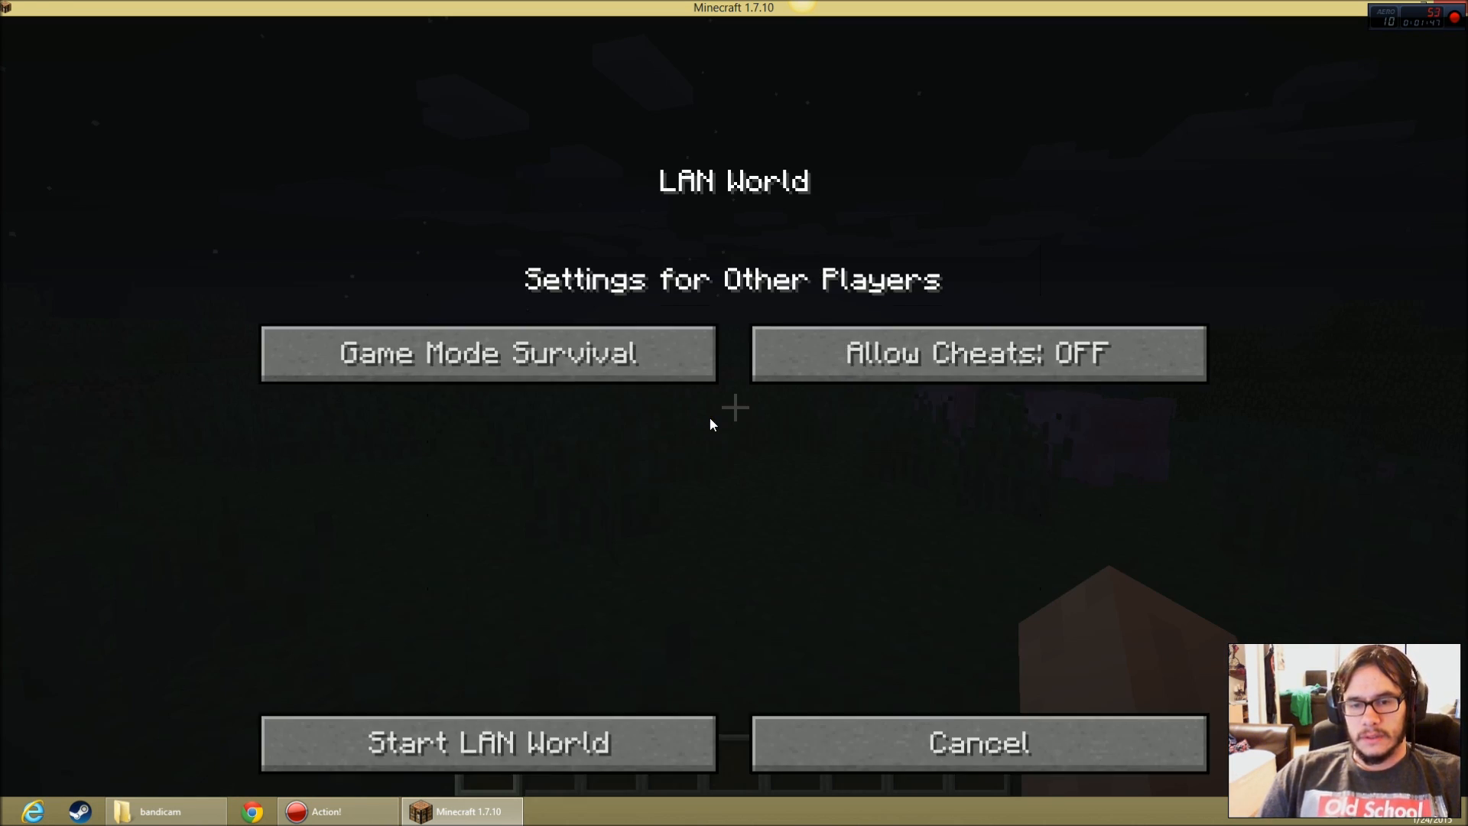
{"action": "left_click", "coordinate": [487, 742]}
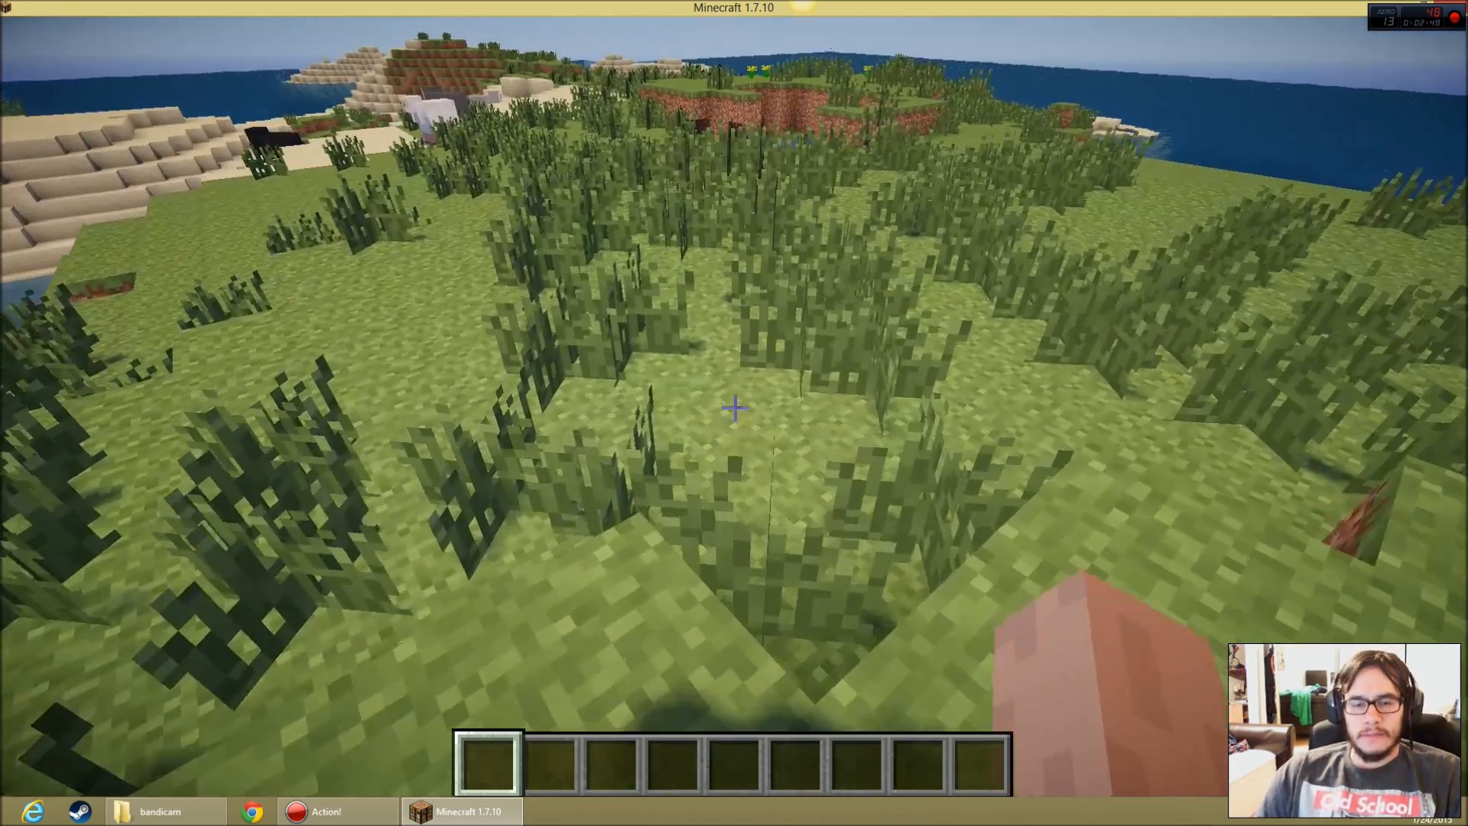
Put oak wood planks into the hotbar from the creative inventory.
{"action": "key", "text": "e"}
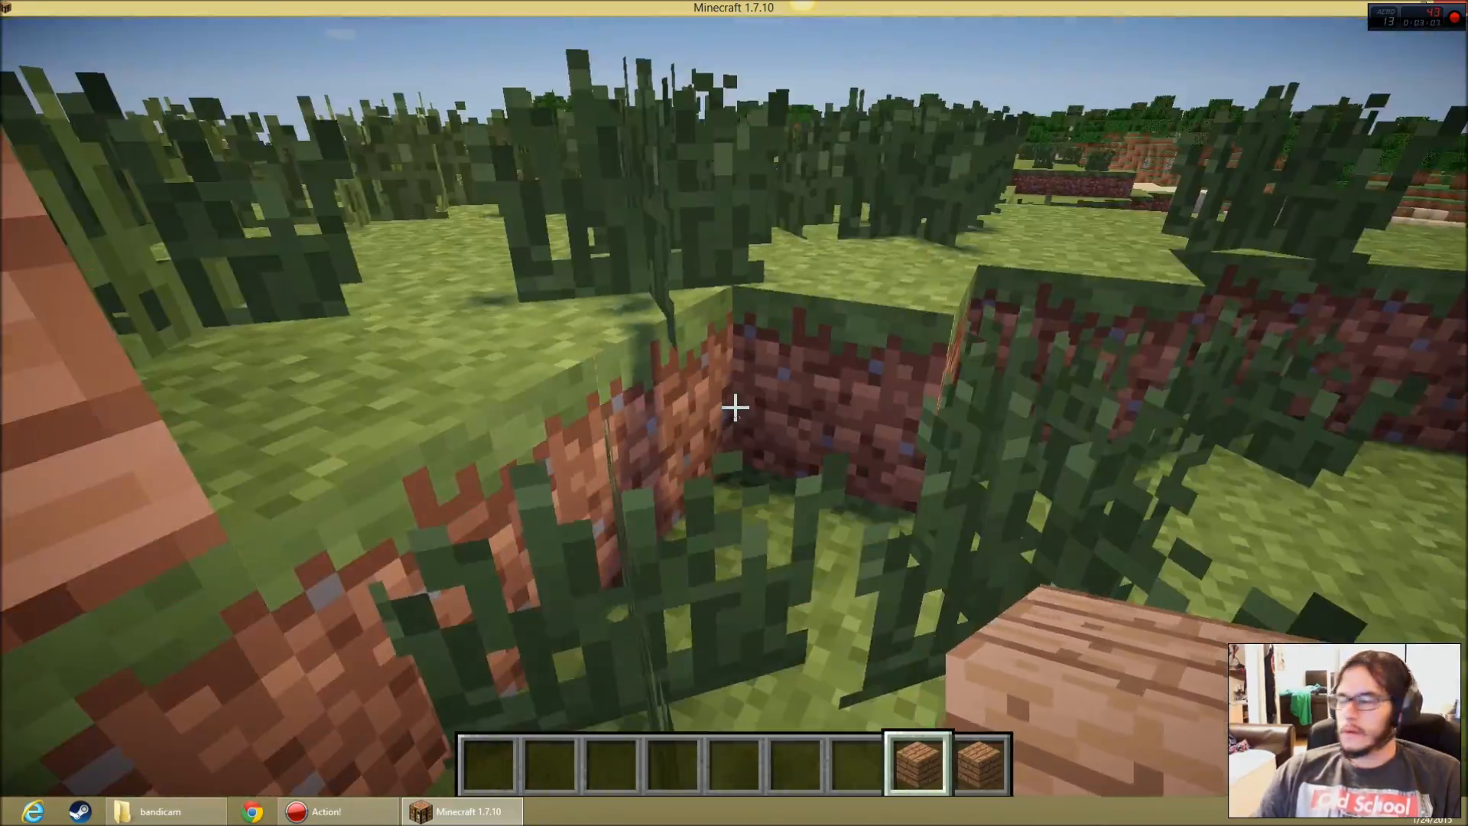
{"action": "key", "text": "e"}
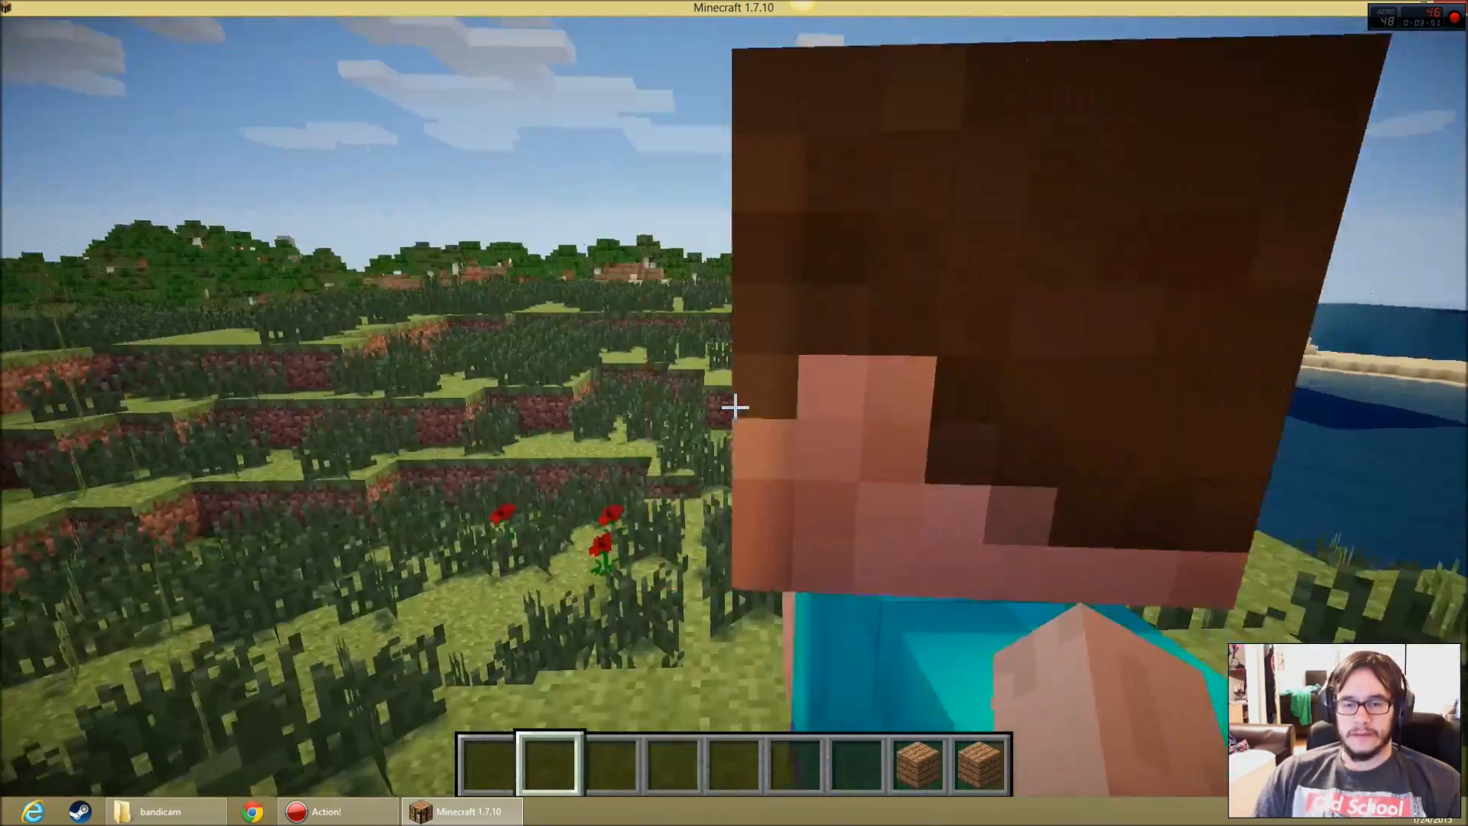
{"action": "mouse_move", "coordinate": [734, 406]}
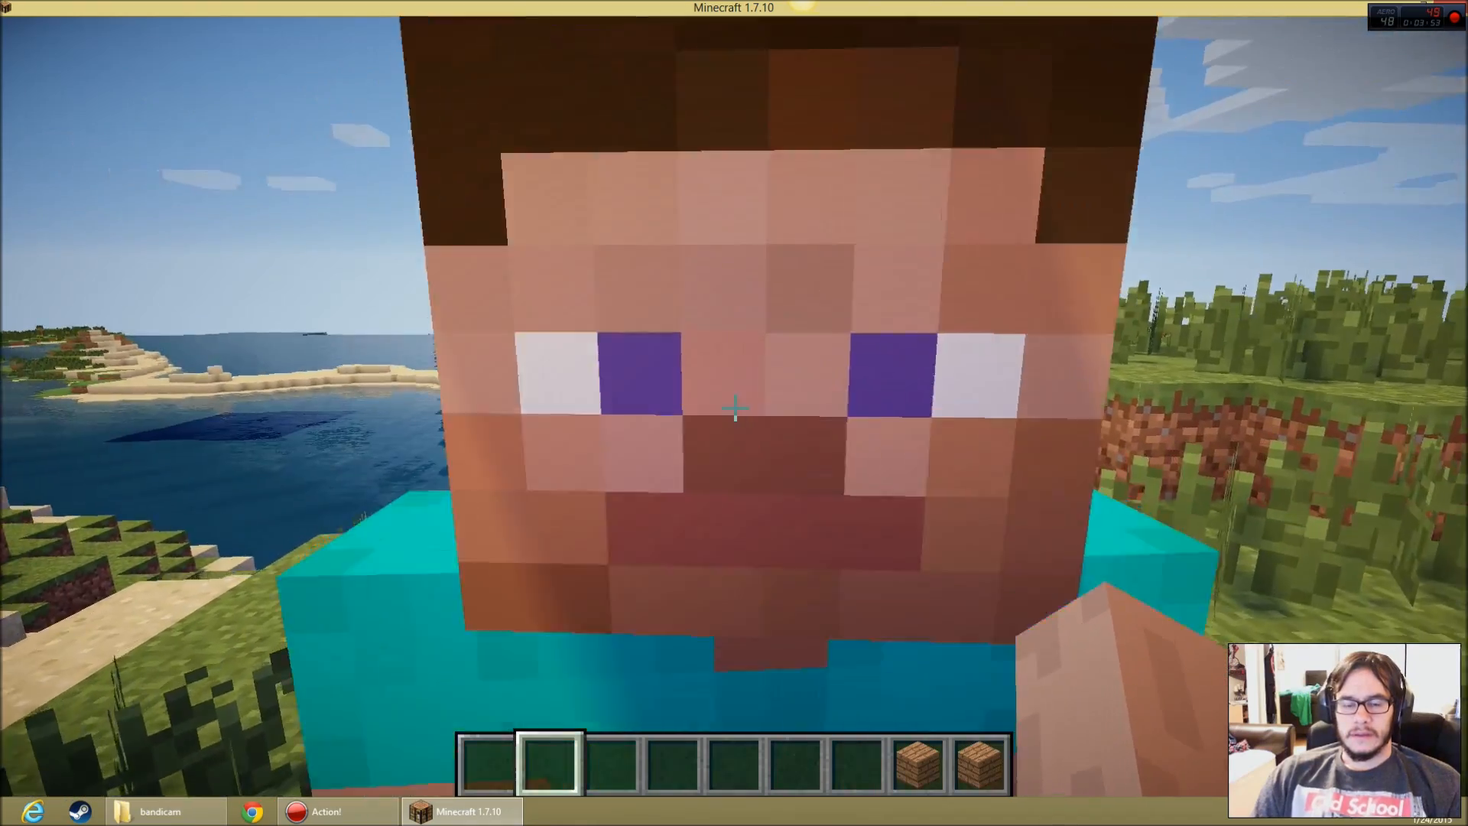
{"action": "mouse_move", "coordinate": [734, 409]}
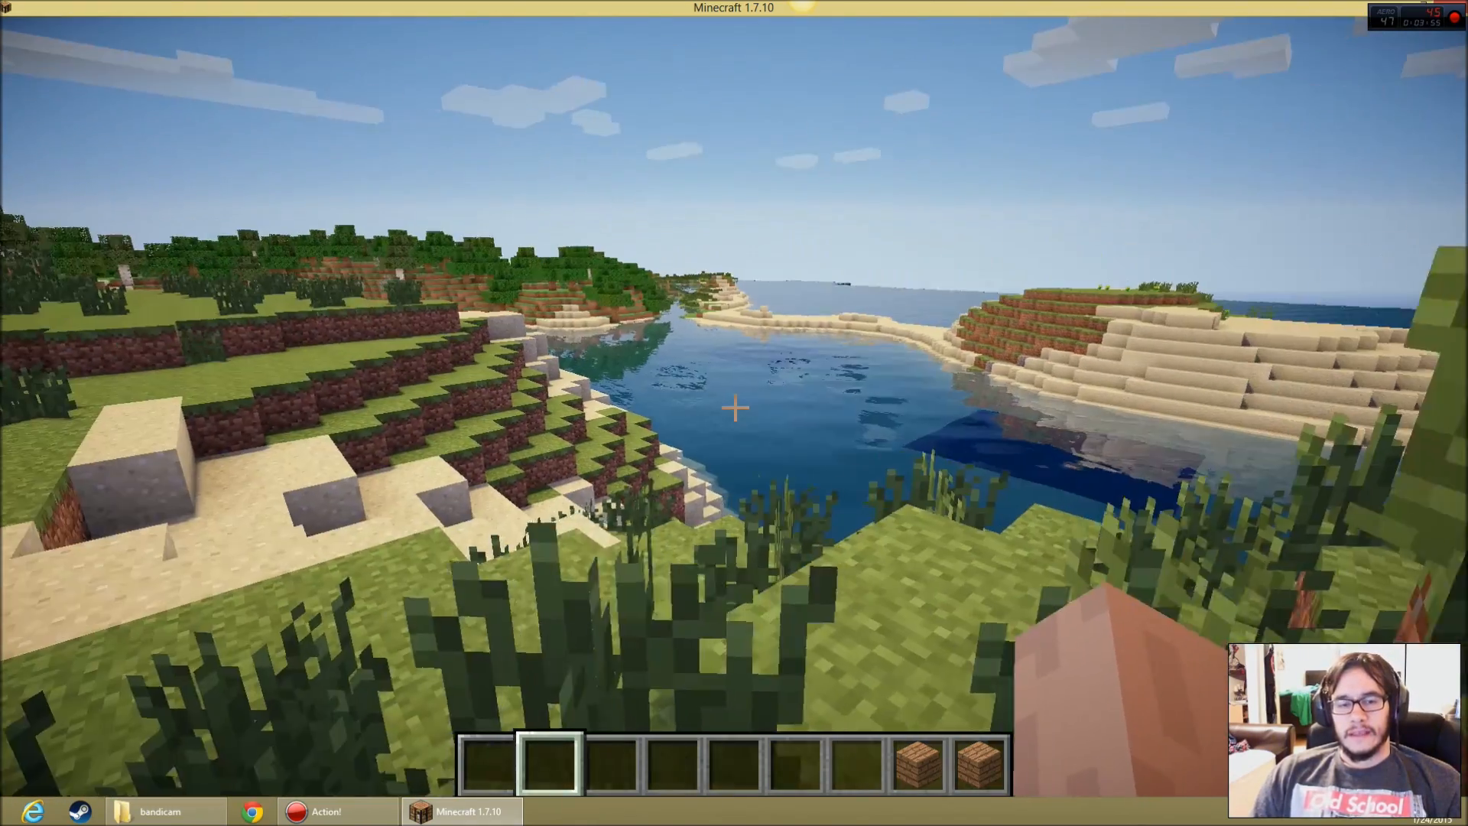